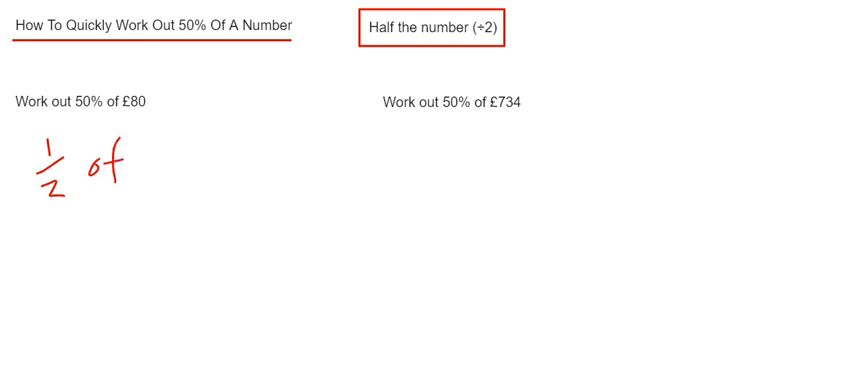
text(80 -)
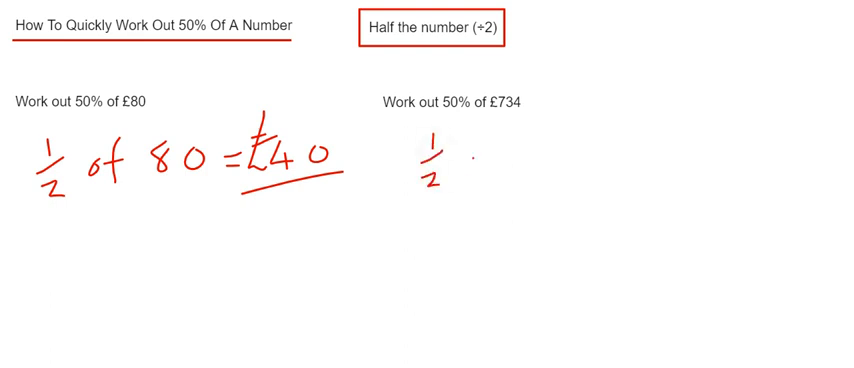
text(of 734)
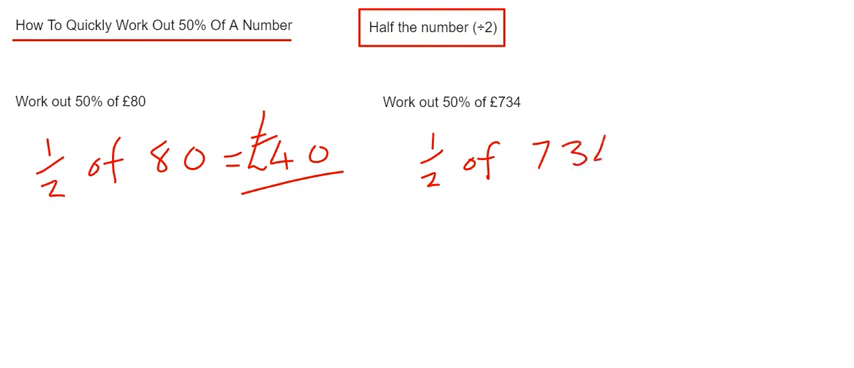
text(4)
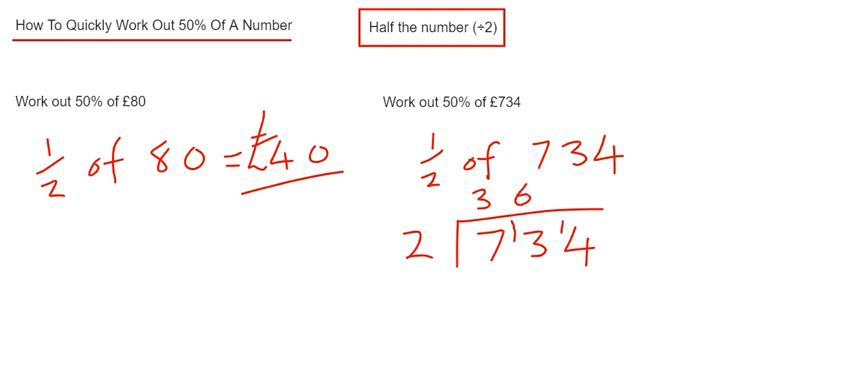
text(7)
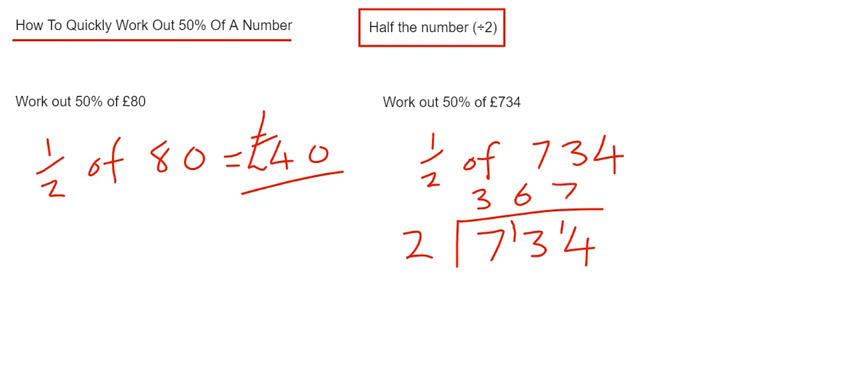
text(=)
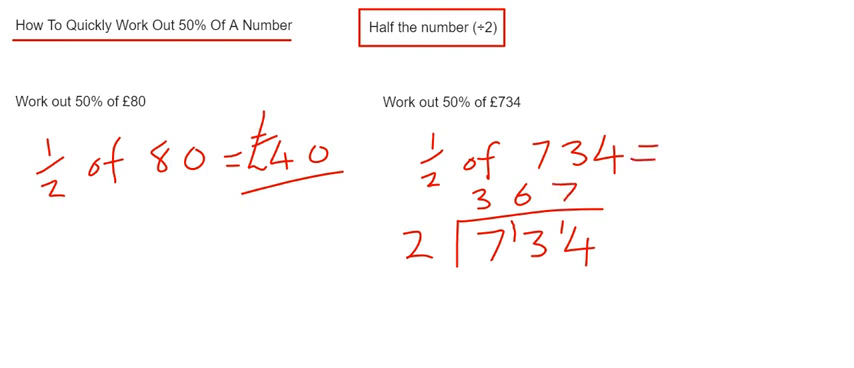